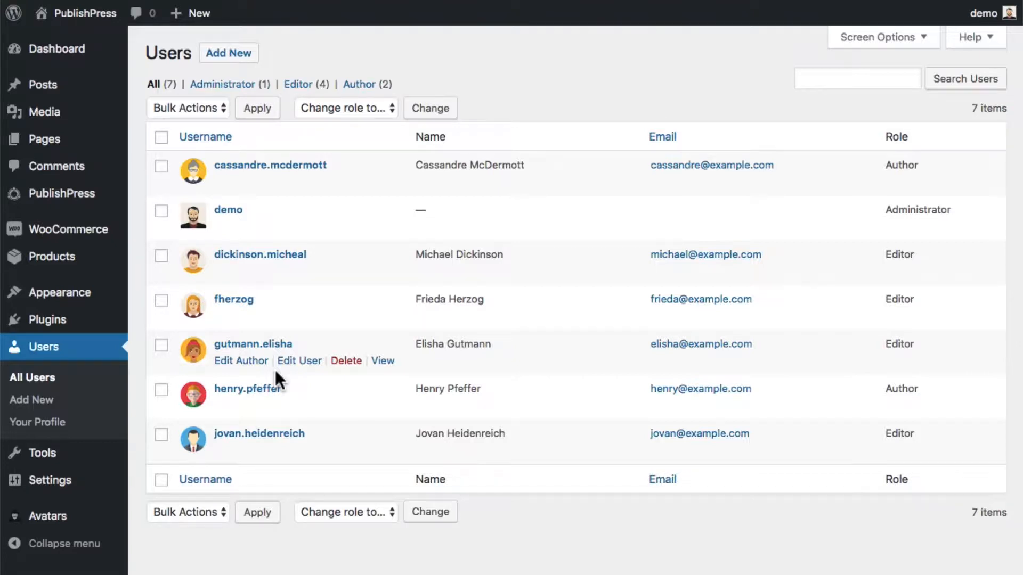
mouse_move(299, 361)
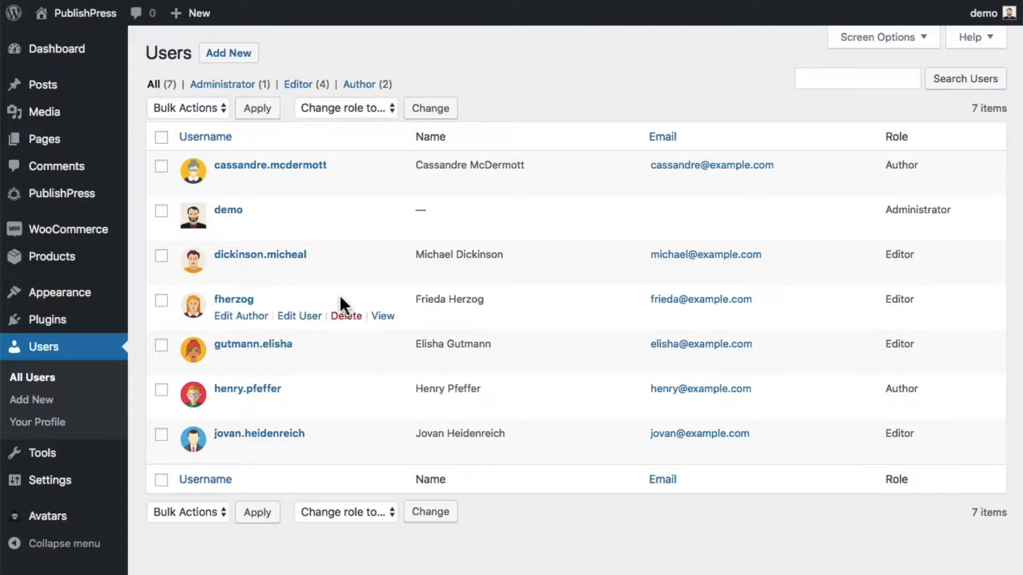
mouse_move(299, 227)
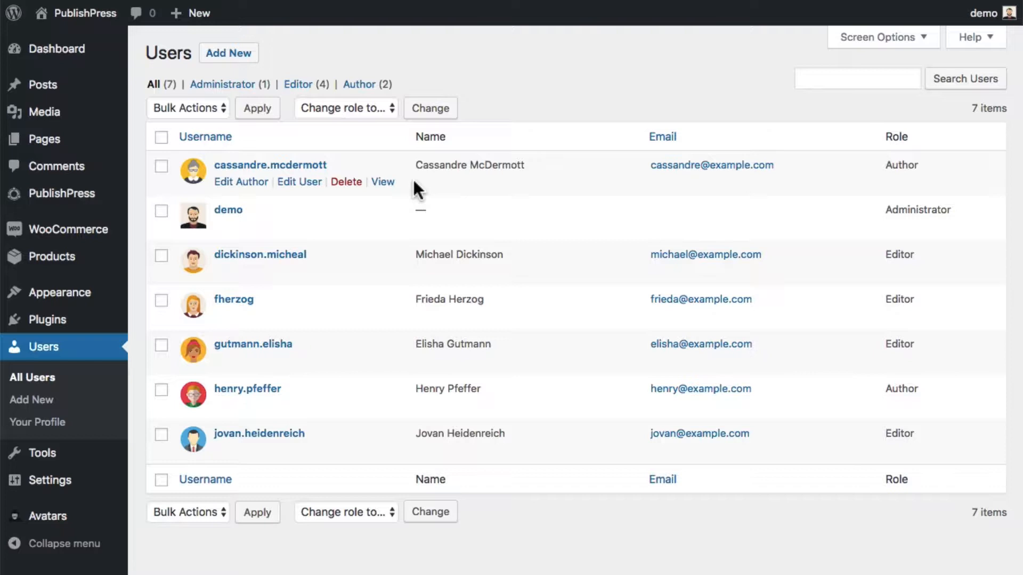
mouse_move(378, 8)
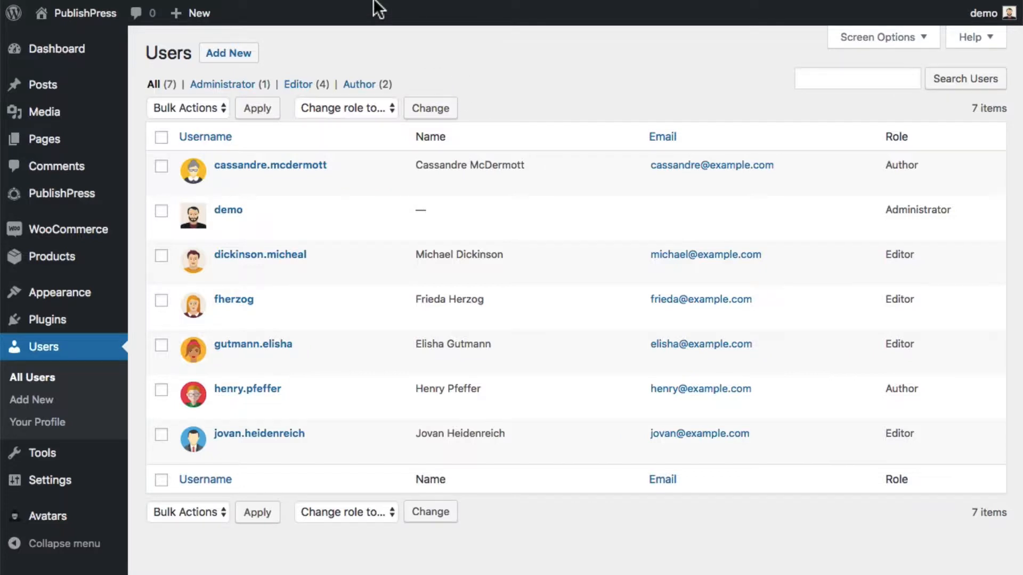
Switch from the seven-user Users list to the Multiple Authors add-on tab
click(332, 36)
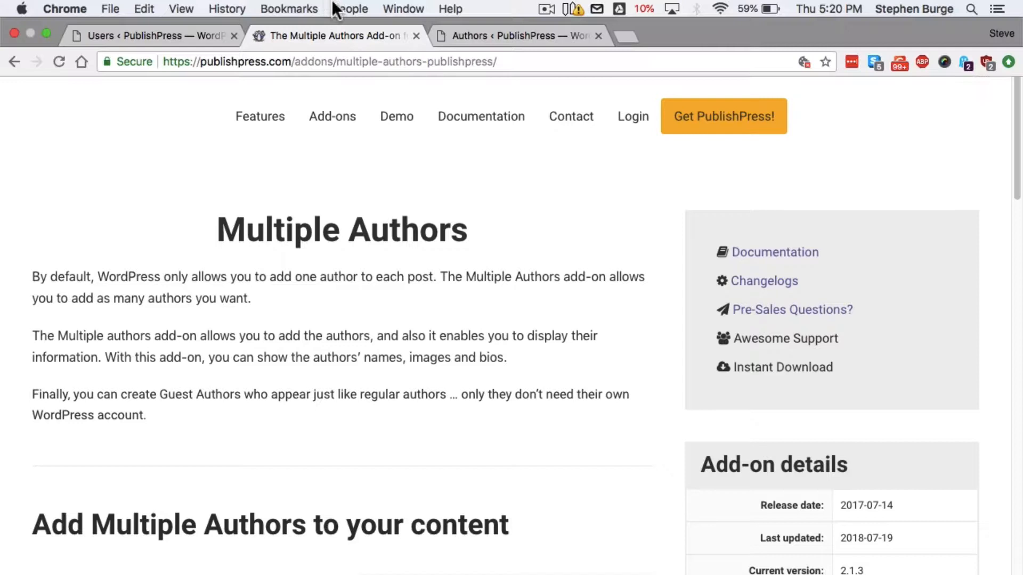
Switch to the 'Authors ‹ PublishPress' tab showing the New author form
click(518, 36)
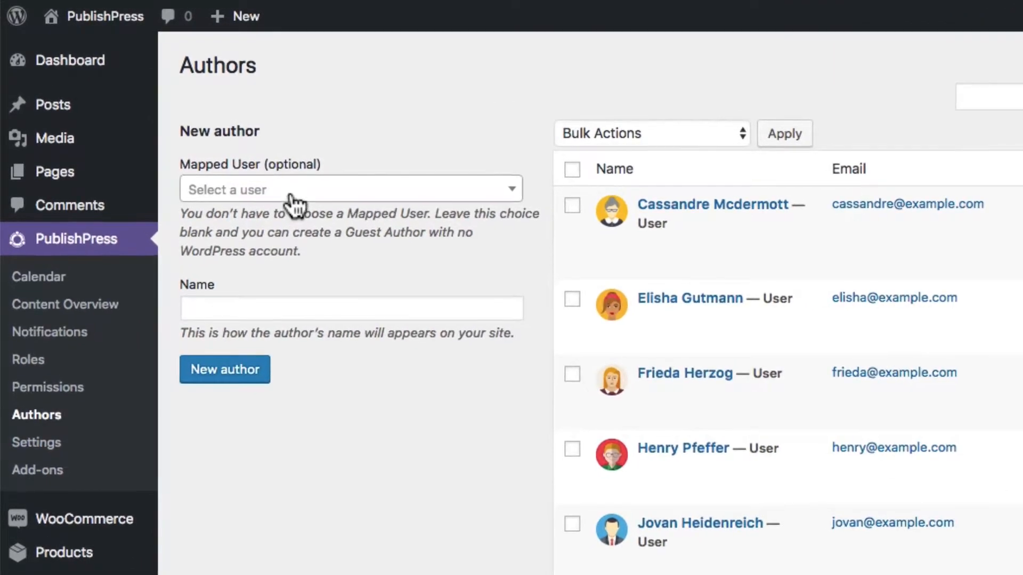
Add a new author 'PublishPress Guest Author', leaving Mapped User empty
click(351, 189)
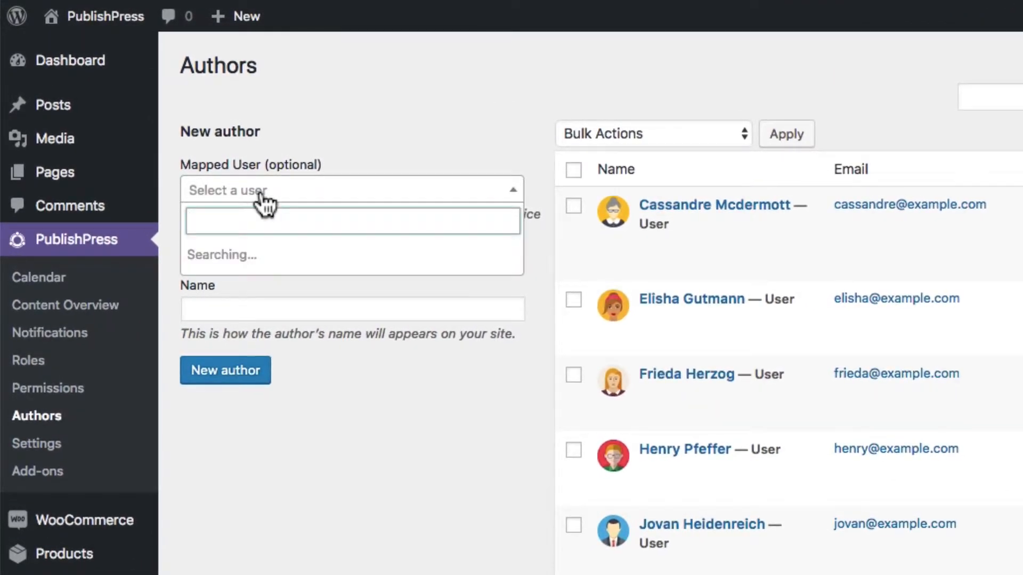
click(352, 189)
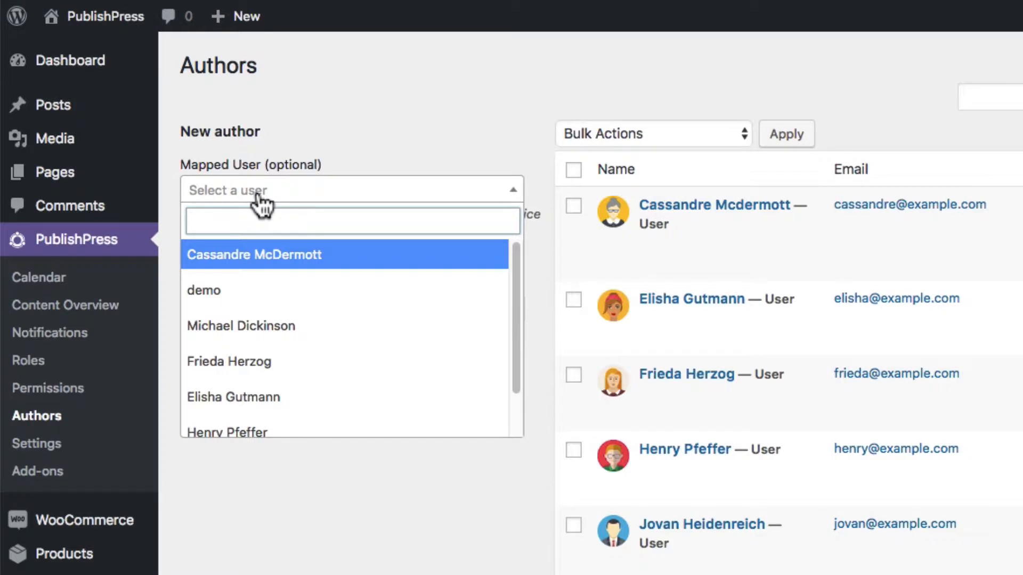
click(351, 190)
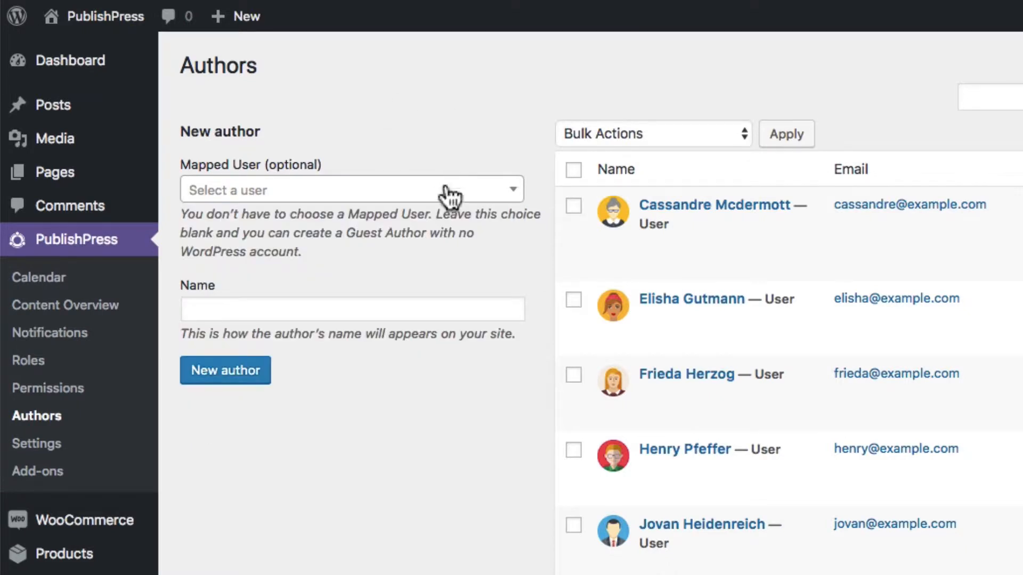
mouse_move(251, 233)
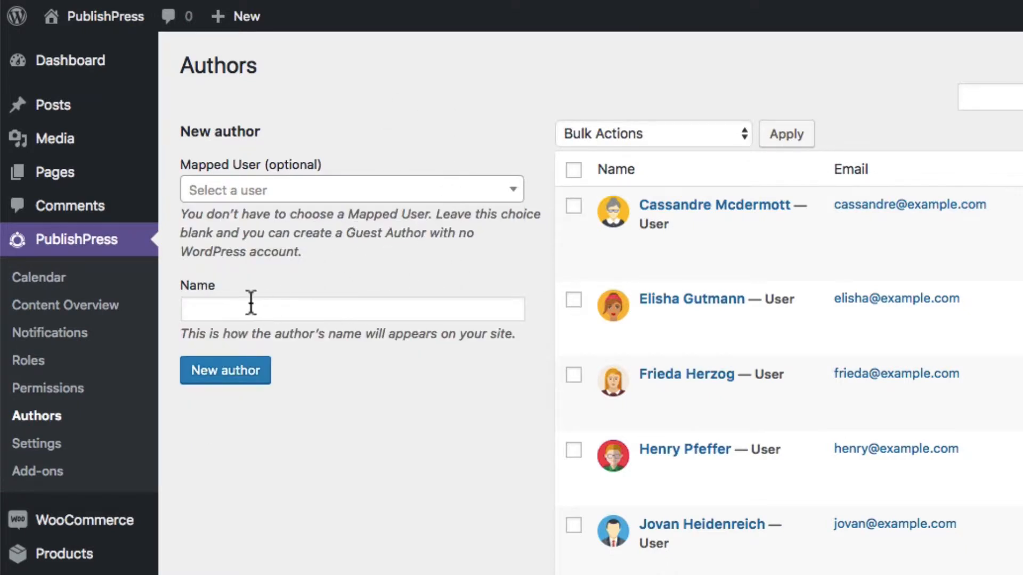
text(PublishPress Guest Author)
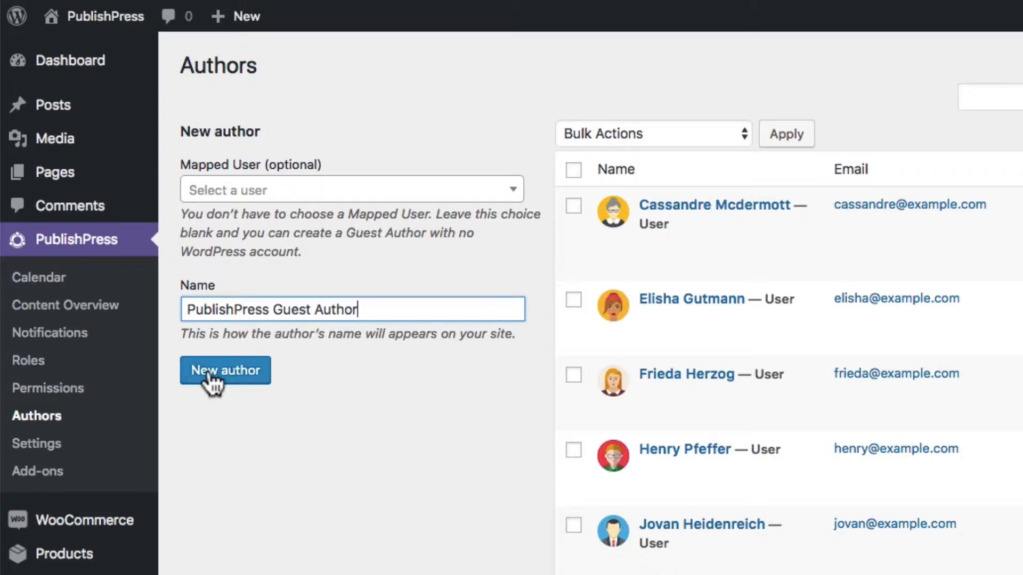
click(224, 370)
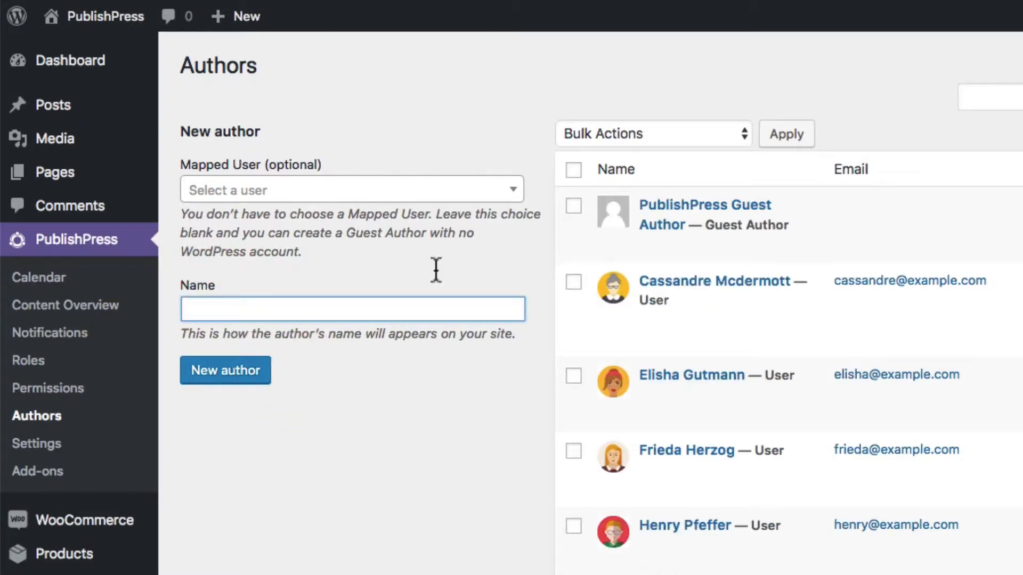
mouse_move(704, 215)
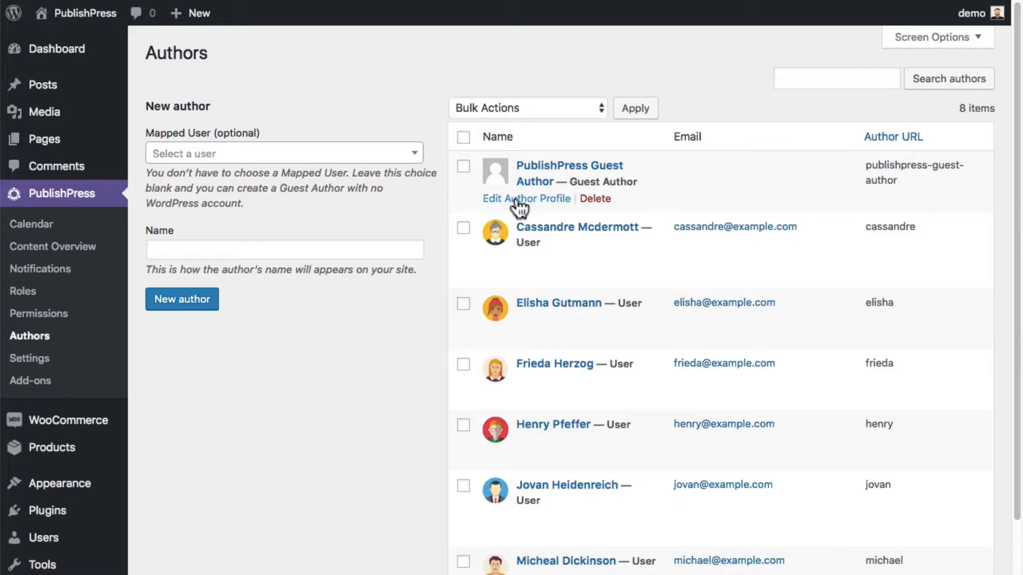
Edit the guest author, setting First Name 'PublishPress' and Last Name 'Guest'
click(525, 199)
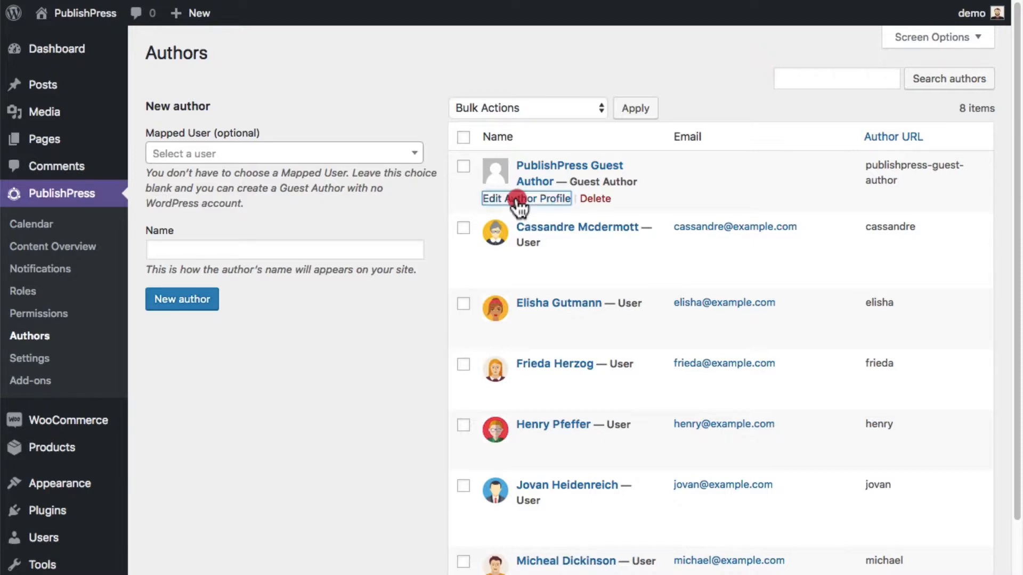
click(526, 198)
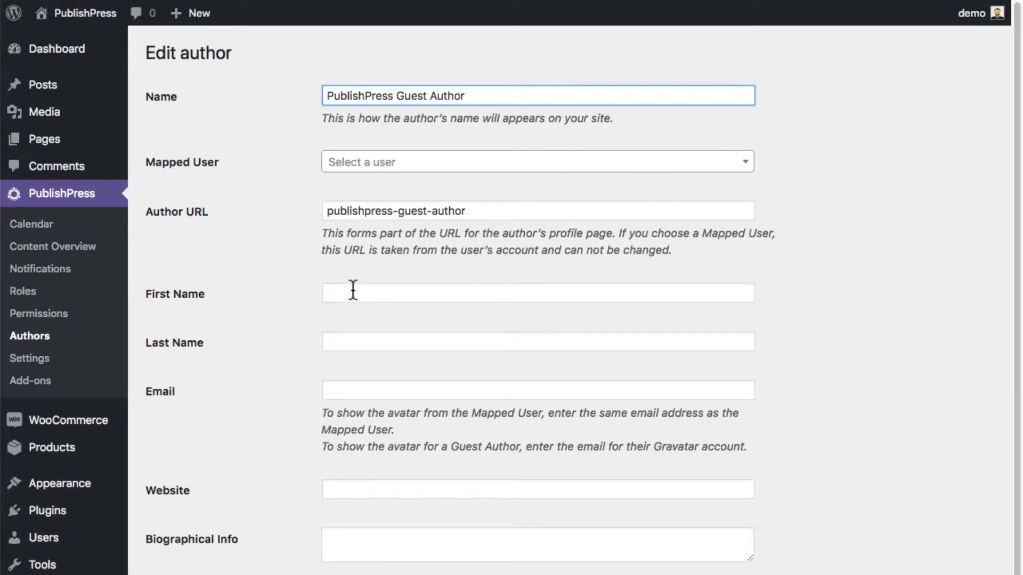
text(Publ)
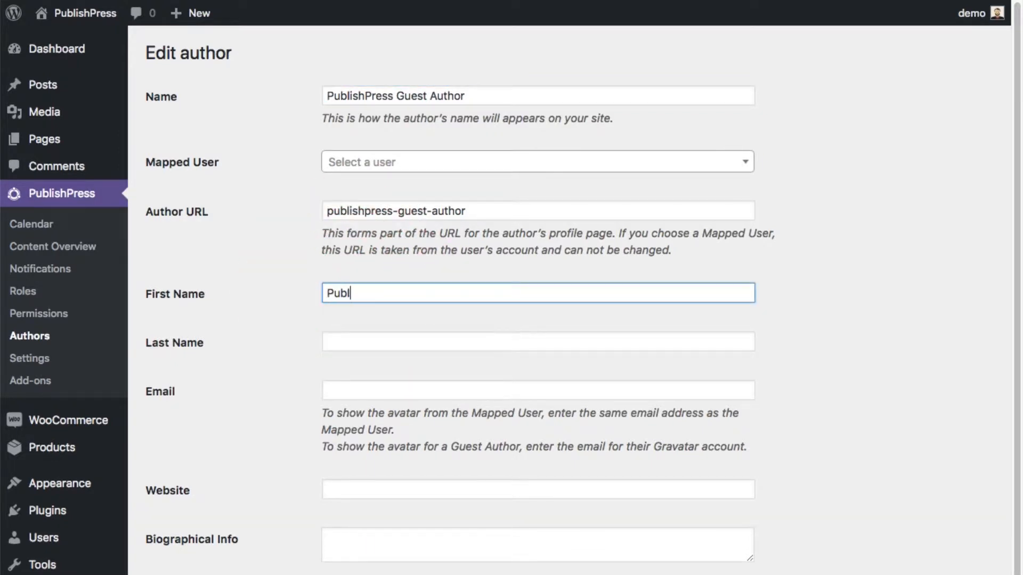
text(ishP)
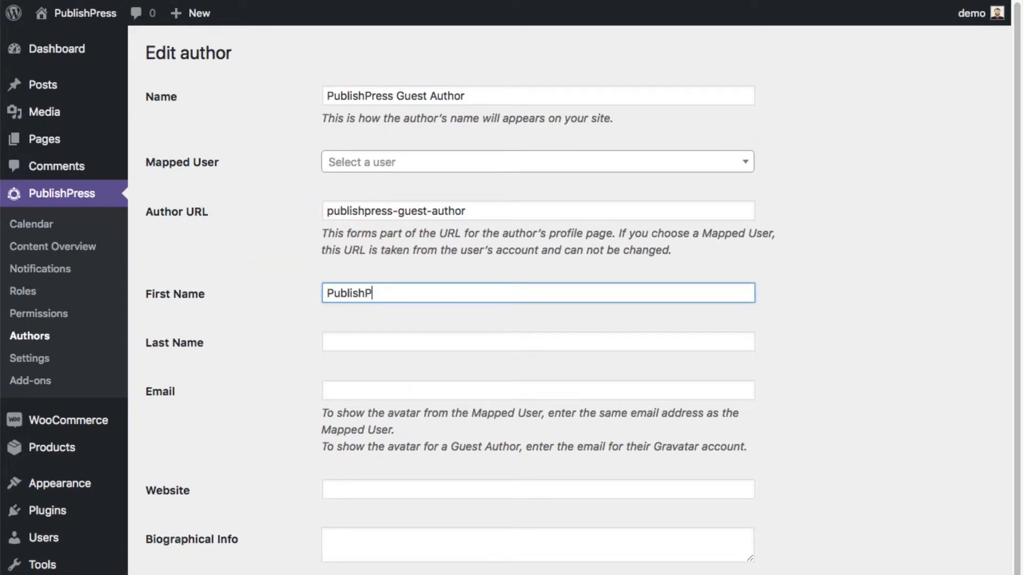
text(Gue)
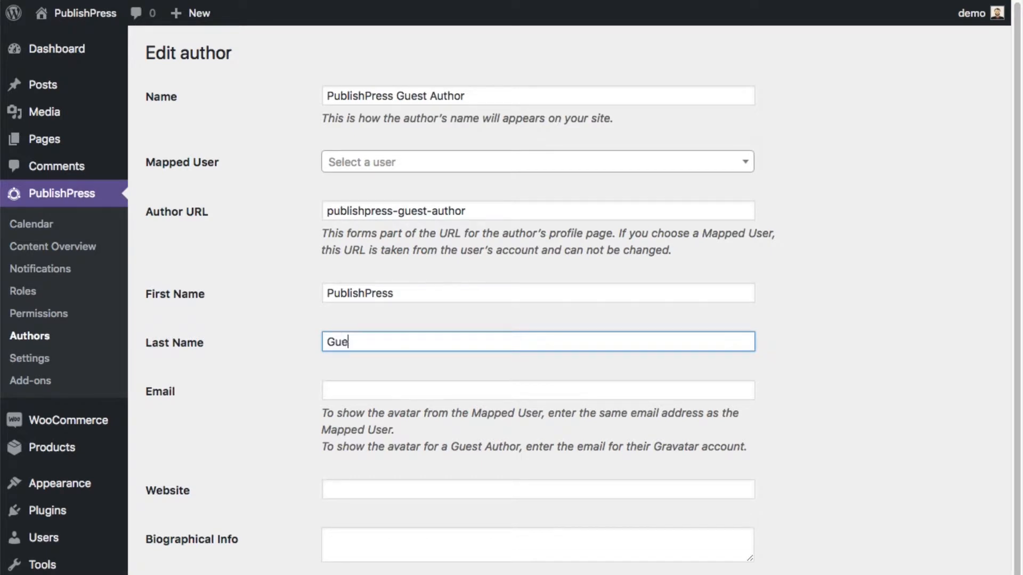
click(537, 390)
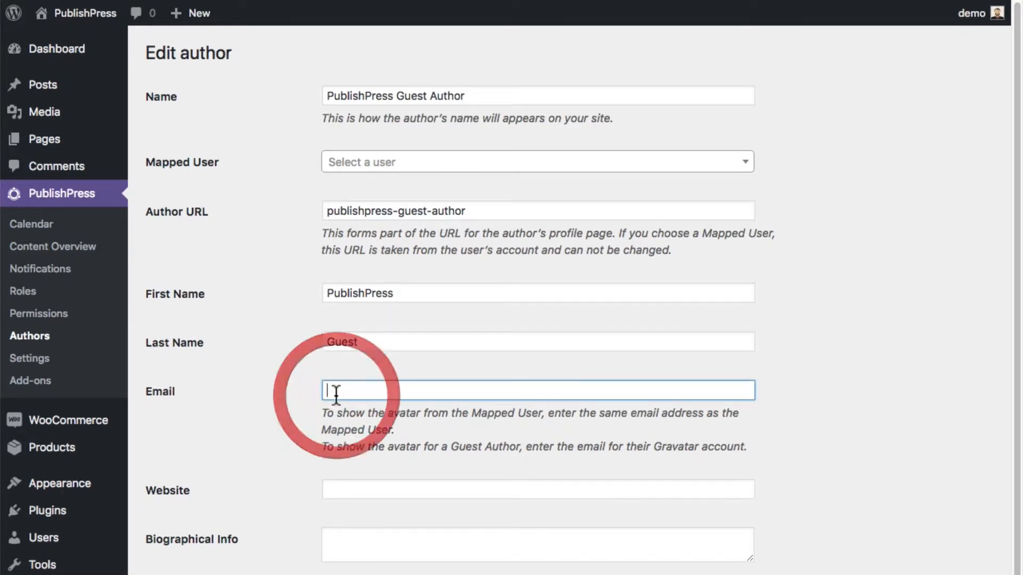
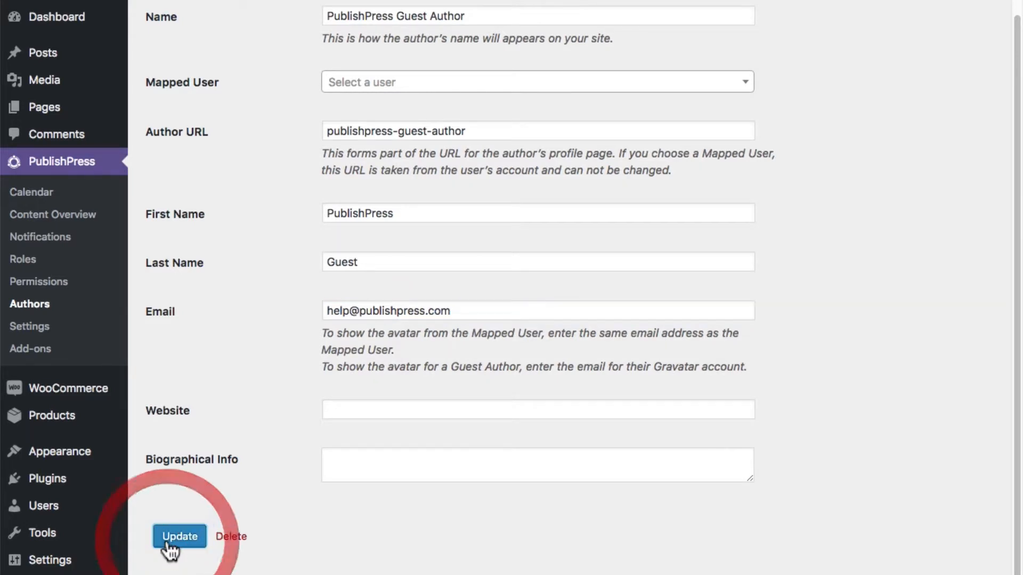
click(179, 536)
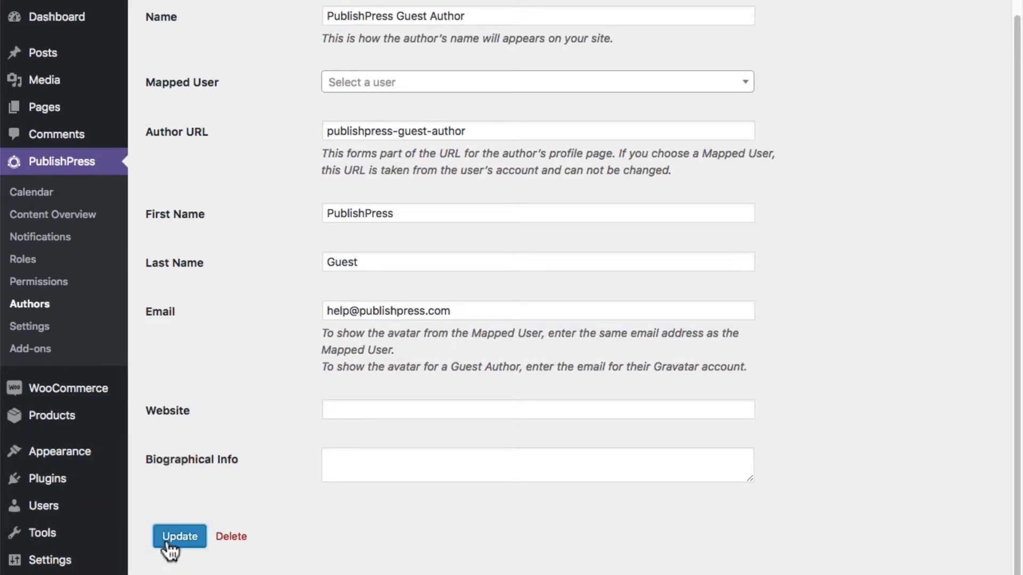
click(179, 536)
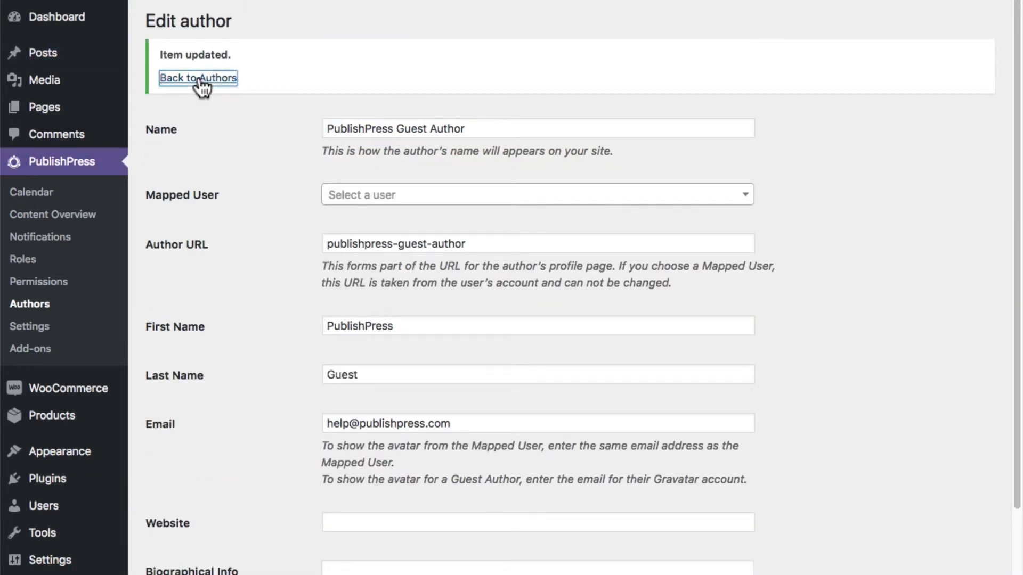
Check the PublishPress Guest Author row in the authors list, then view All Posts
click(198, 78)
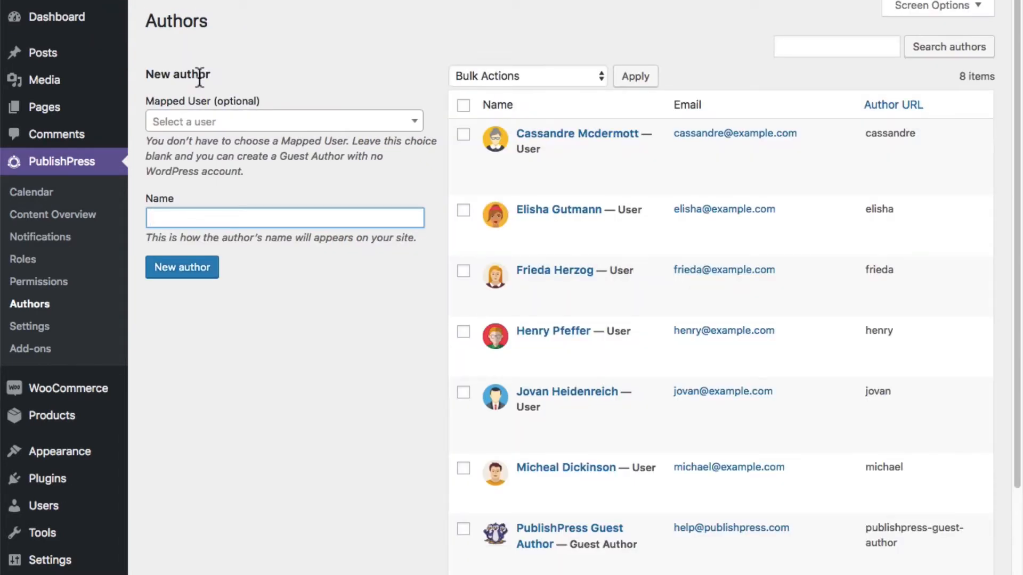
scroll(down, 3)
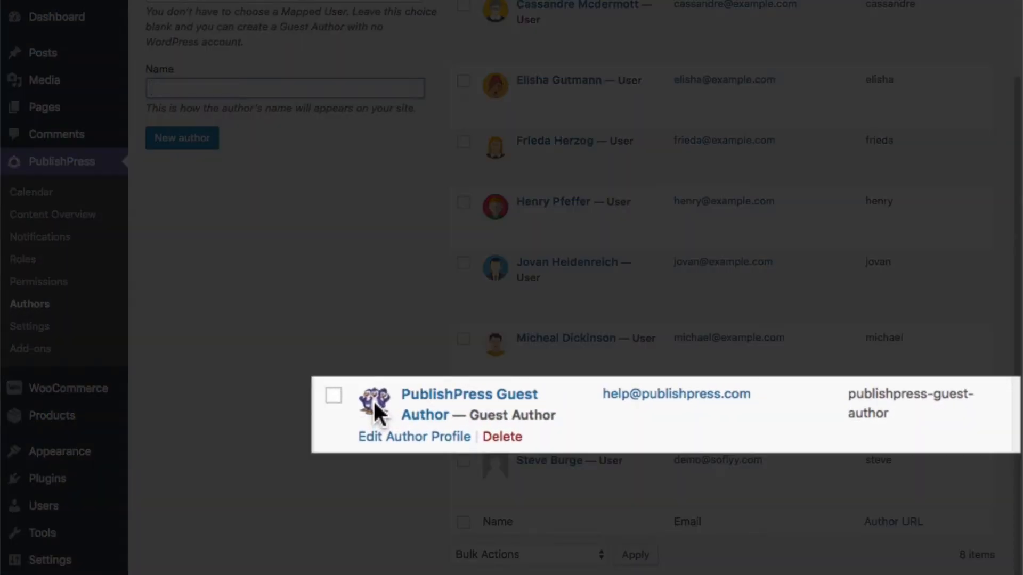
mouse_move(349, 404)
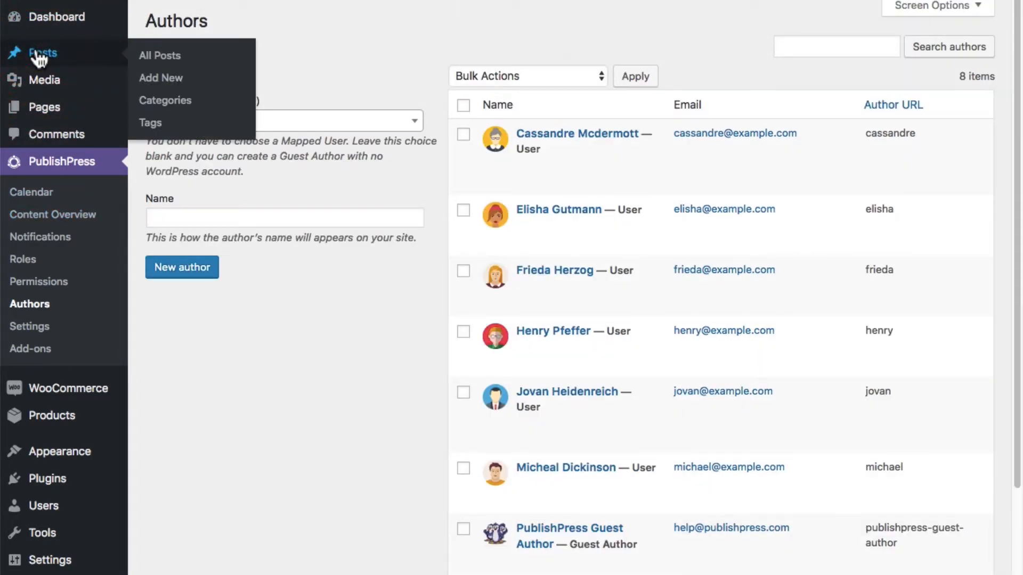
click(47, 53)
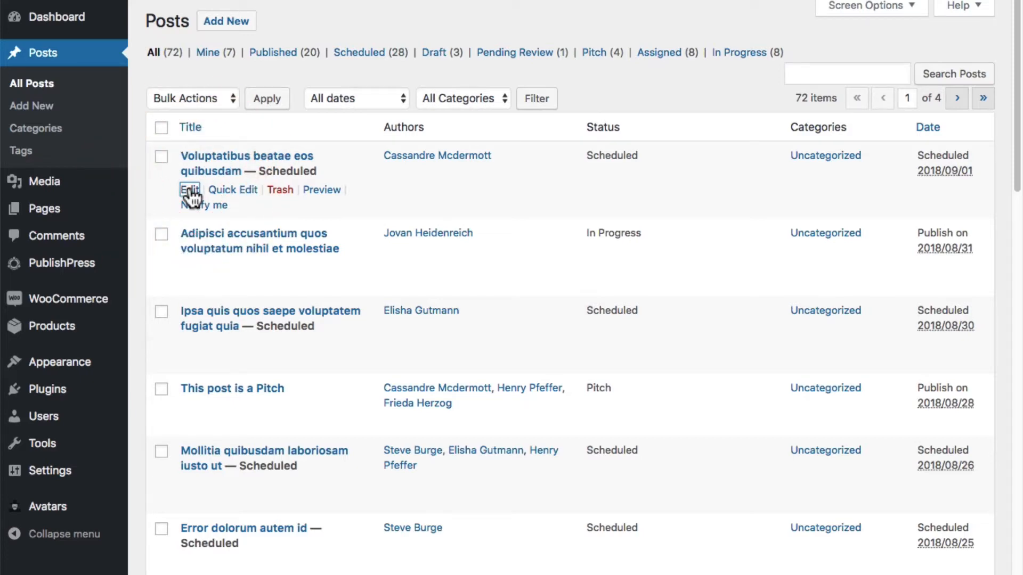
click(189, 190)
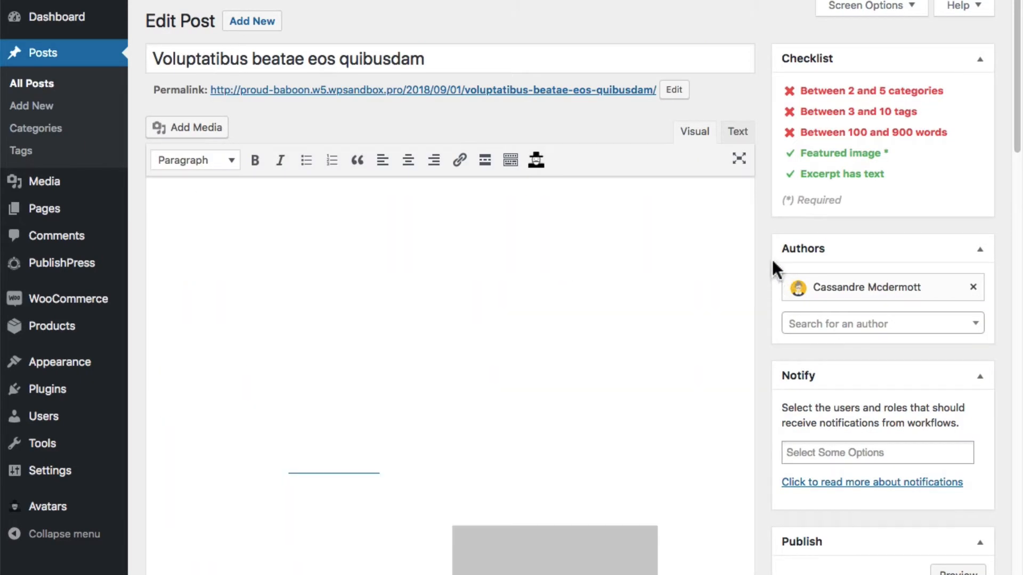
click(881, 323)
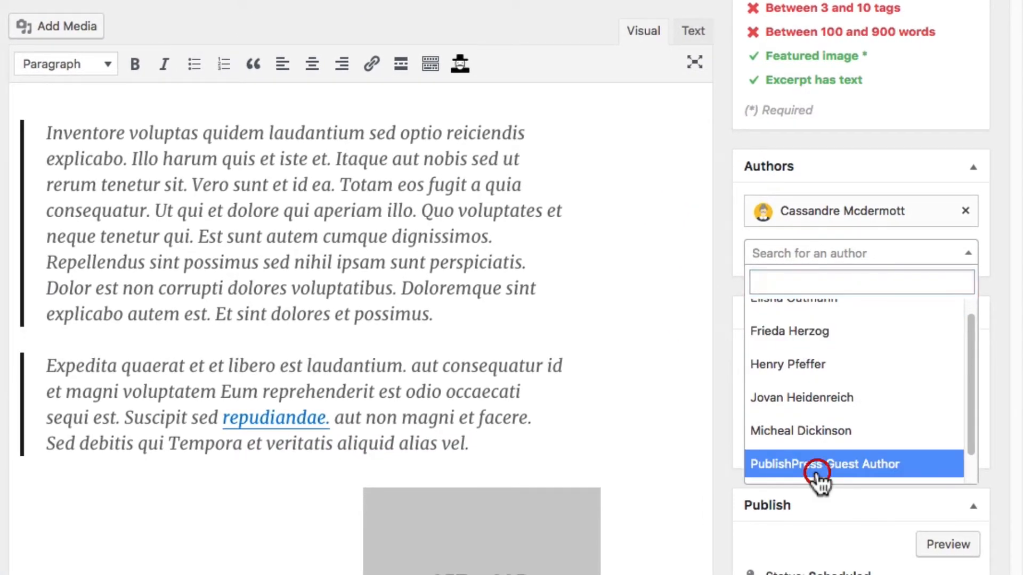
click(825, 464)
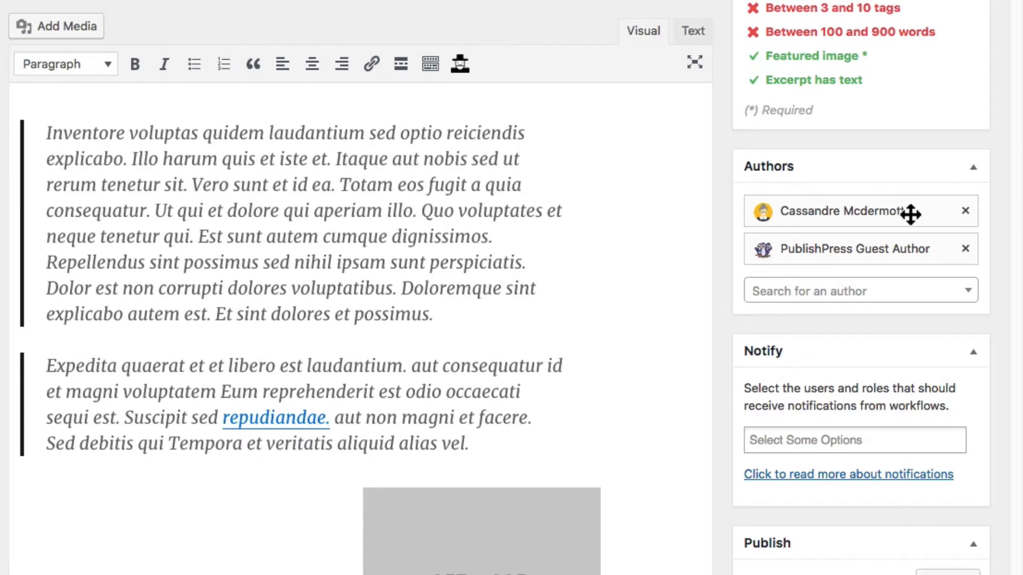
click(965, 211)
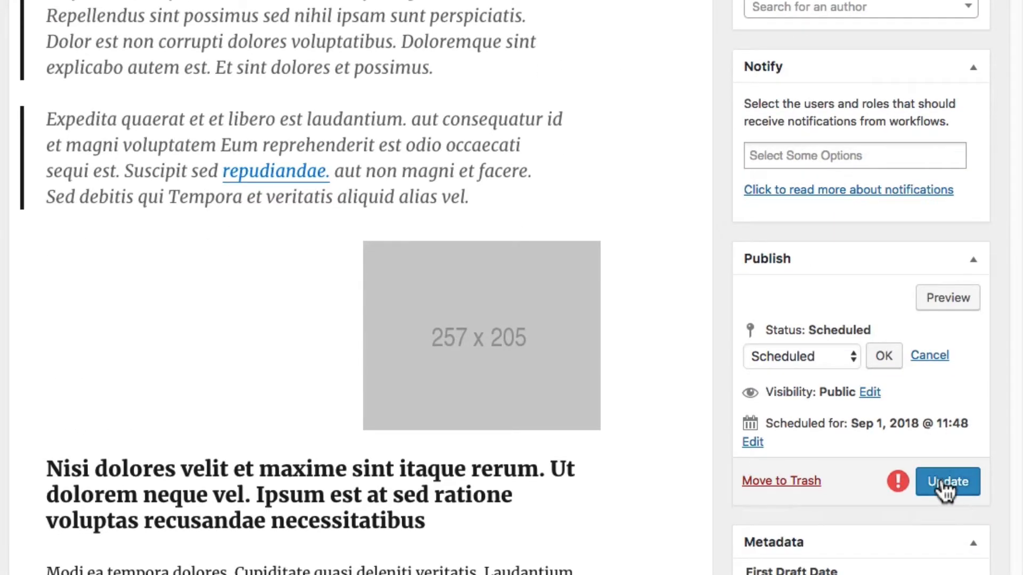
click(947, 482)
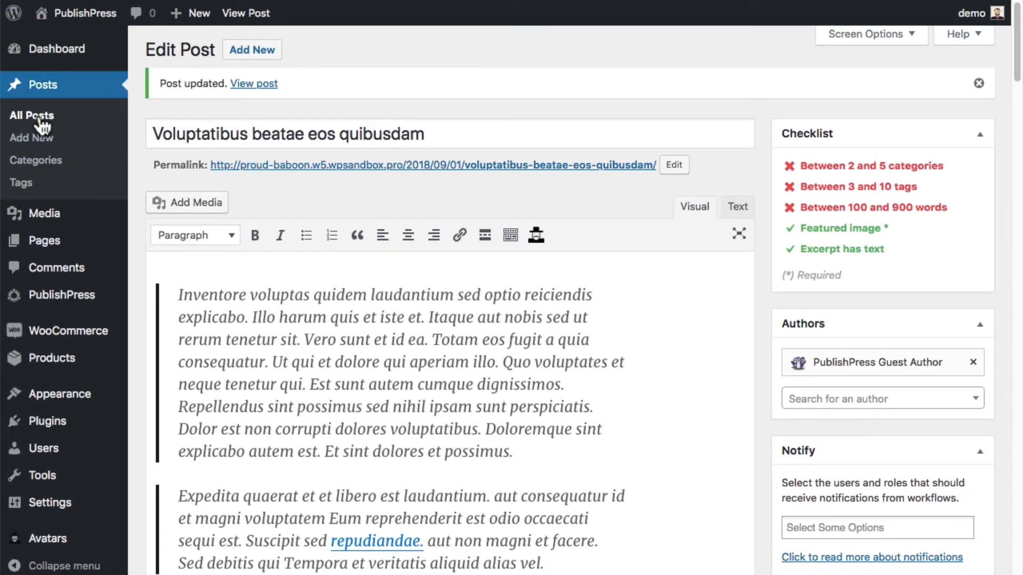
click(31, 116)
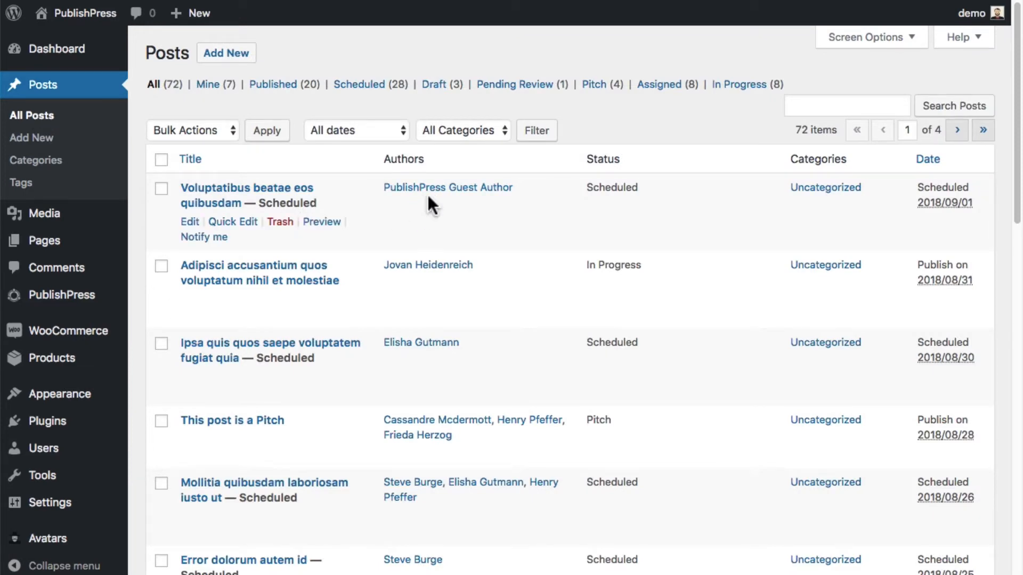
click(448, 187)
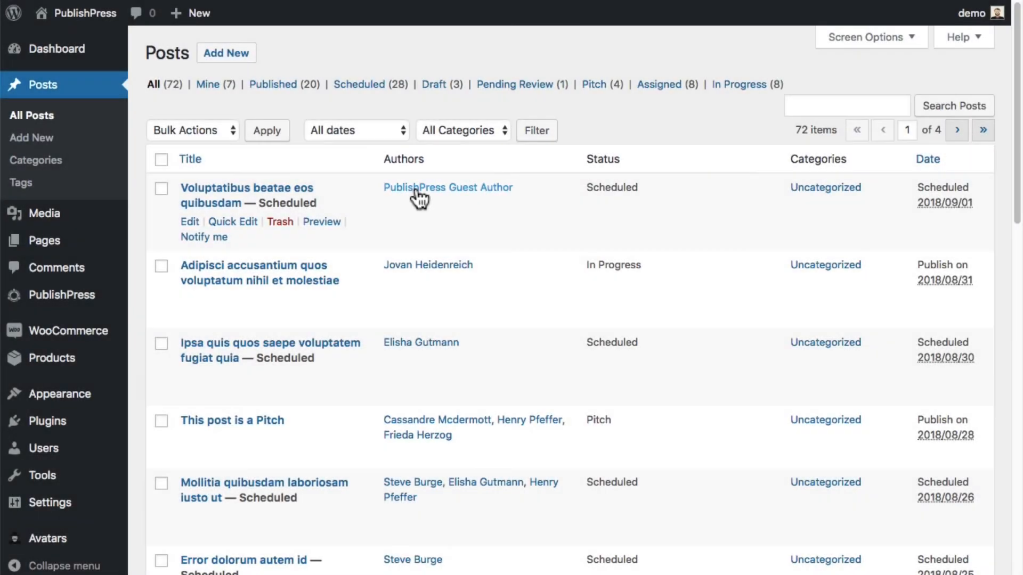
mouse_move(352, 229)
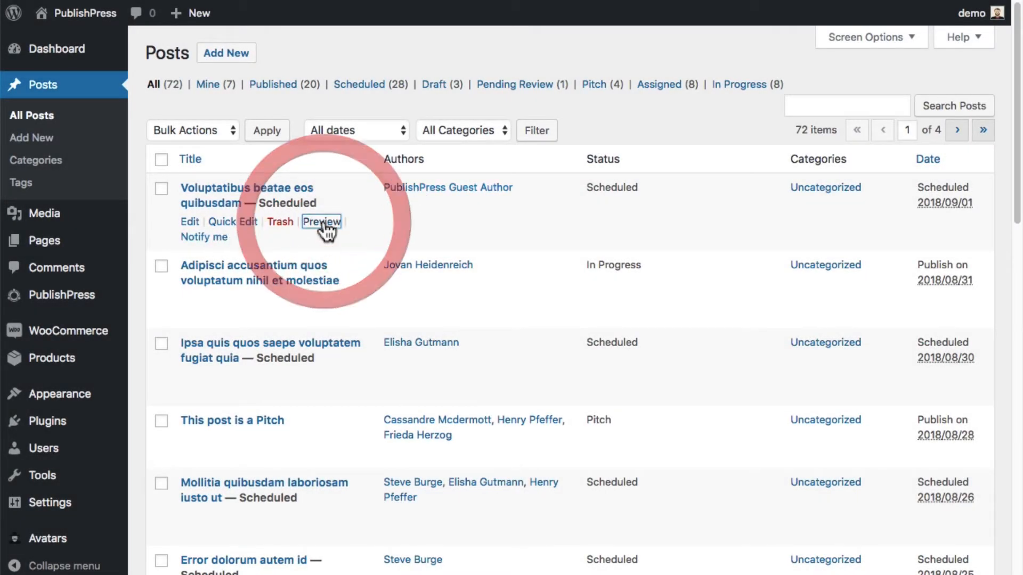
Preview 'Voluptatibus beatae eos quibusdam' and scroll to the authors box
click(321, 221)
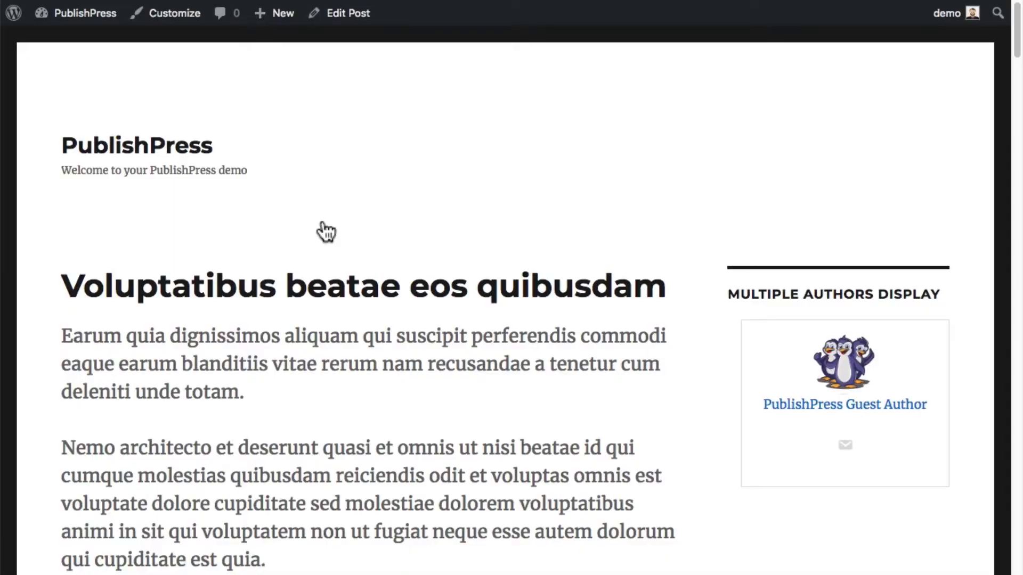
mouse_move(789, 381)
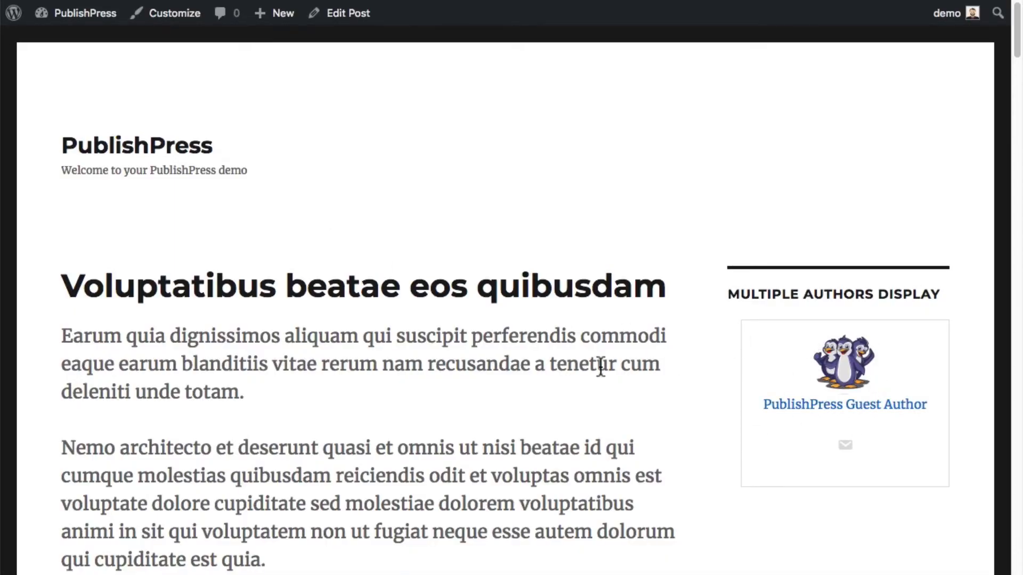
scroll(down, 3)
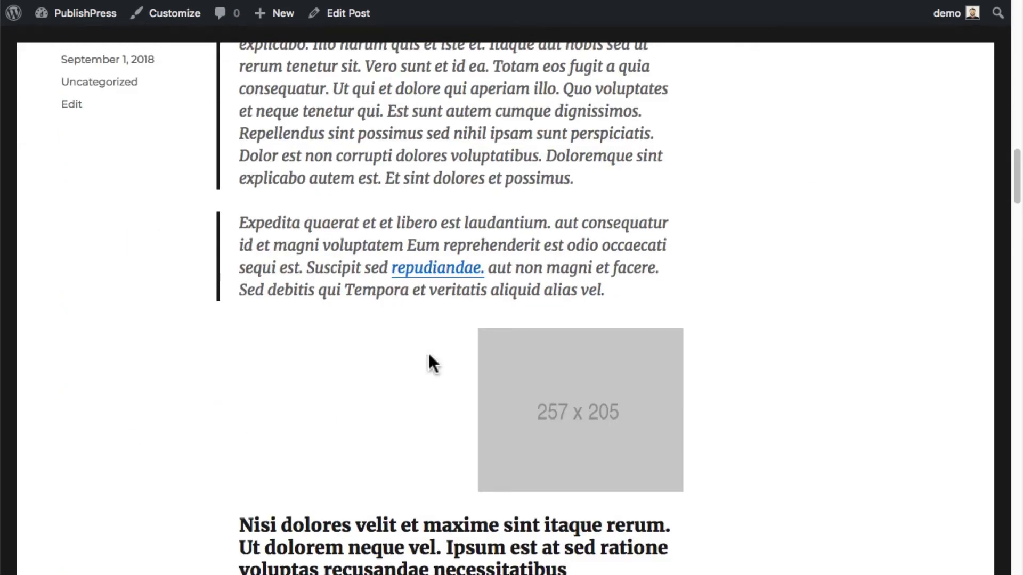